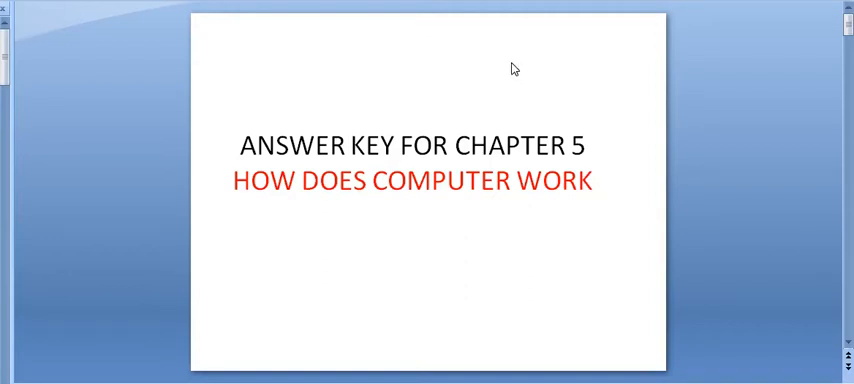
{"action": "mouse_move", "coordinate": [516, 72]}
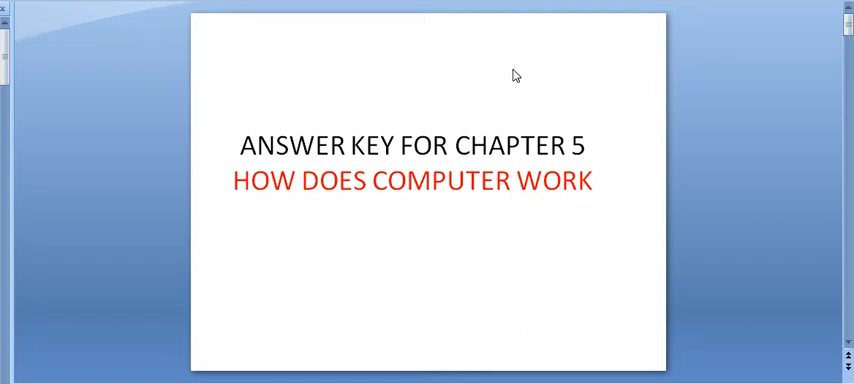
{"action": "mouse_move", "coordinate": [140, 304]}
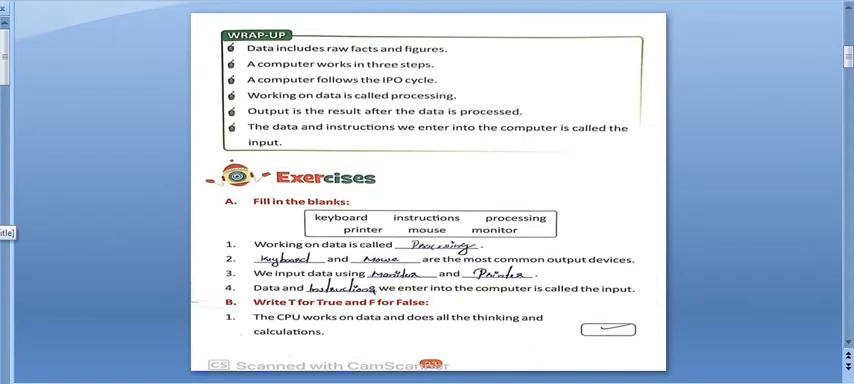
{"action": "scroll", "scroll_direction": "down", "scroll_amount": 3}
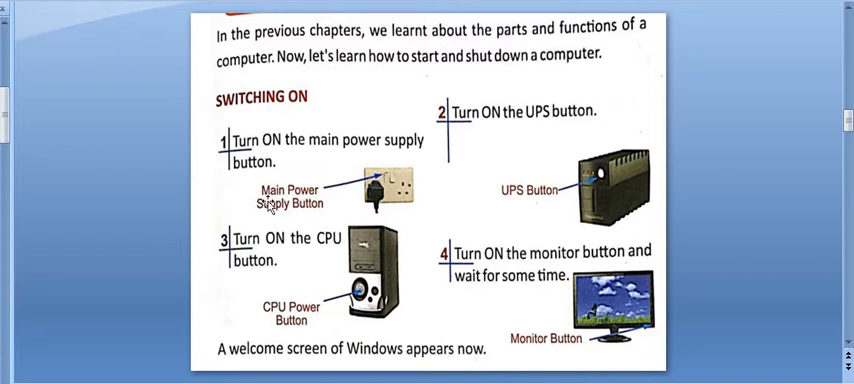
{"action": "mouse_move", "coordinate": [268, 122]}
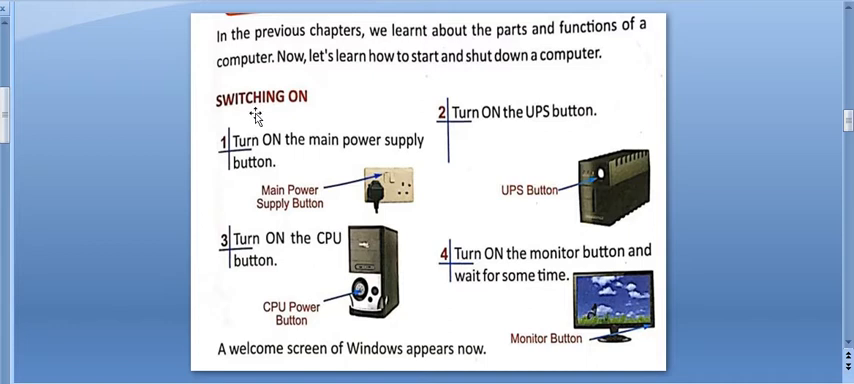
{"action": "mouse_move", "coordinate": [222, 150]}
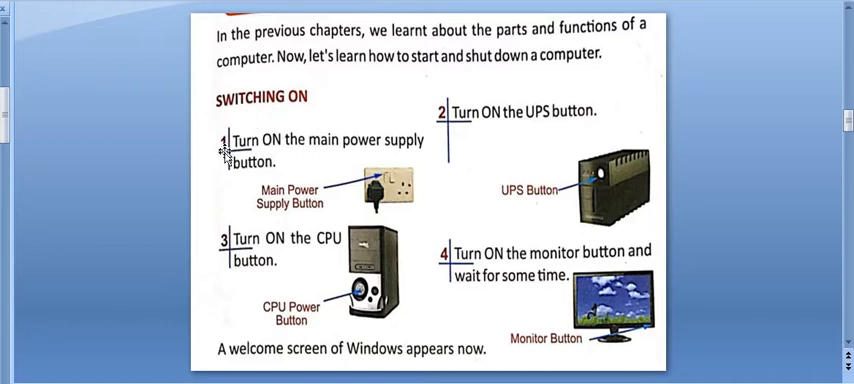
{"action": "mouse_move", "coordinate": [270, 158]}
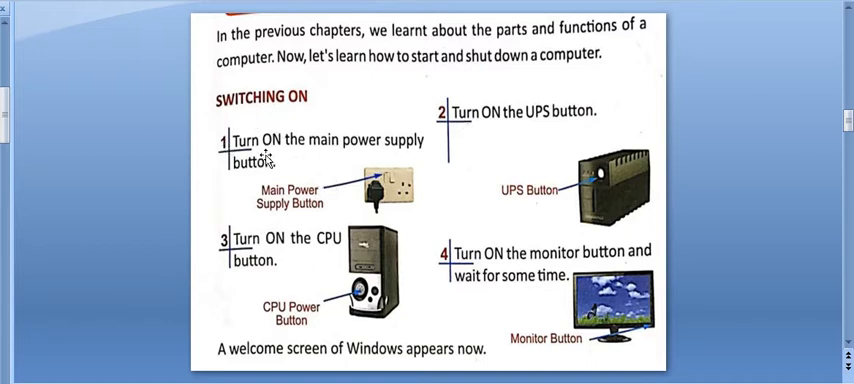
{"action": "mouse_move", "coordinate": [318, 178]}
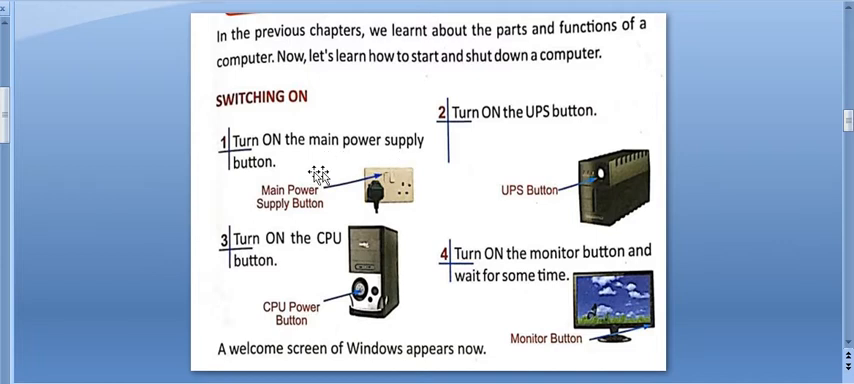
{"action": "mouse_move", "coordinate": [552, 132]}
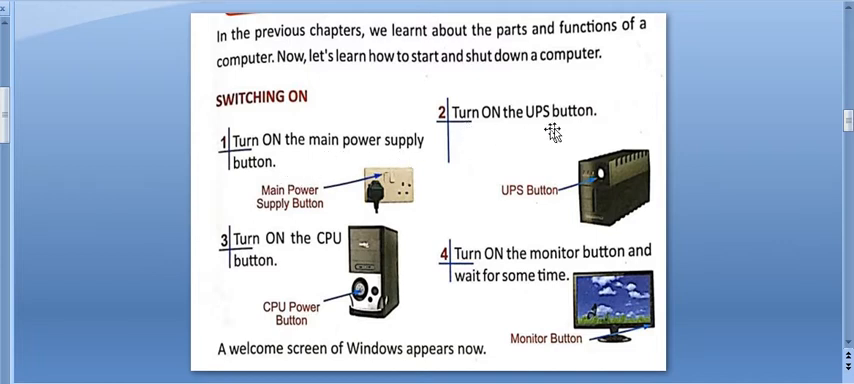
{"action": "mouse_move", "coordinate": [586, 130]}
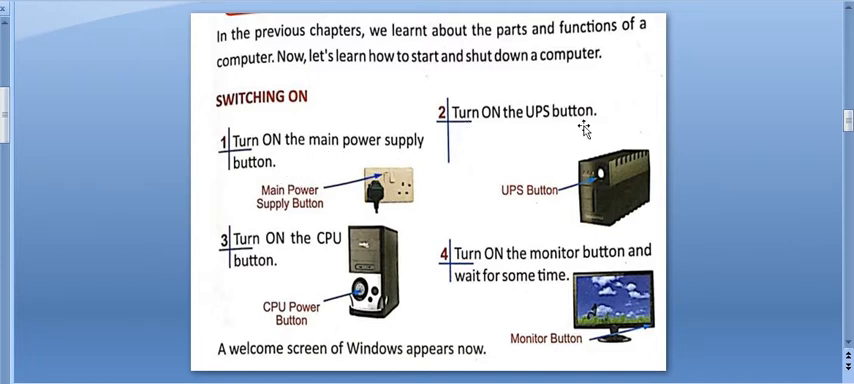
{"action": "mouse_move", "coordinate": [320, 262]}
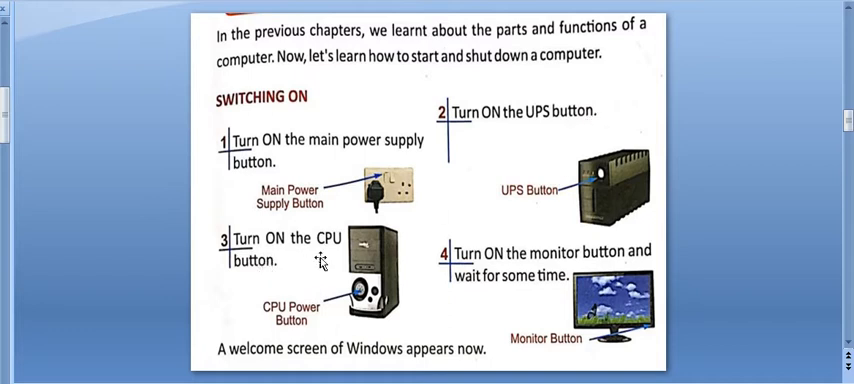
{"action": "mouse_move", "coordinate": [492, 272]}
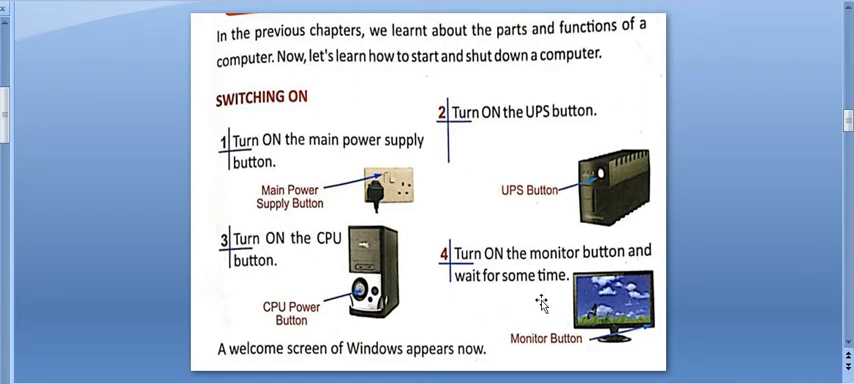
{"action": "mouse_move", "coordinate": [408, 364]}
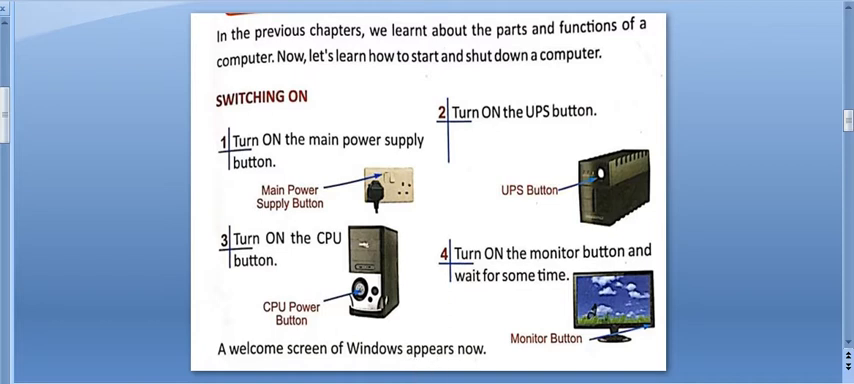
{"action": "scroll", "scroll_direction": "down", "scroll_amount": 3}
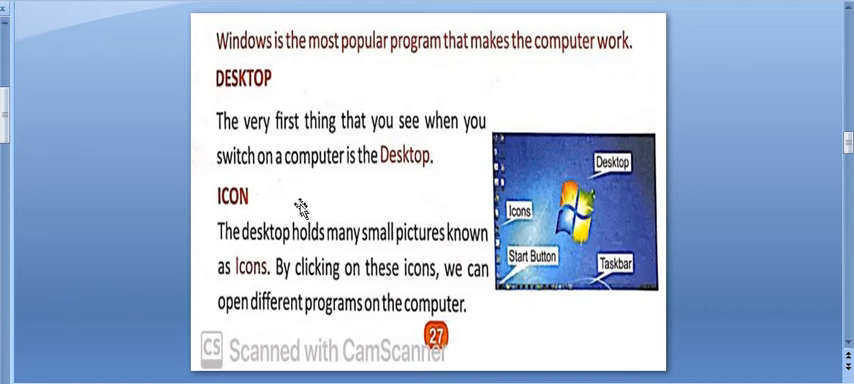
{"action": "mouse_move", "coordinate": [386, 64]}
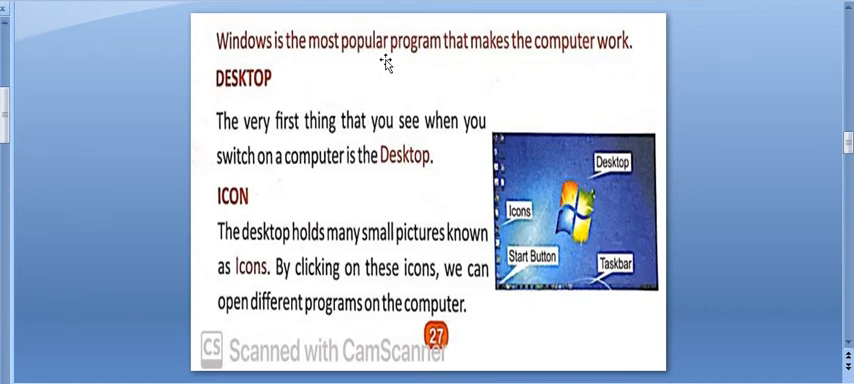
{"action": "mouse_move", "coordinate": [568, 64]}
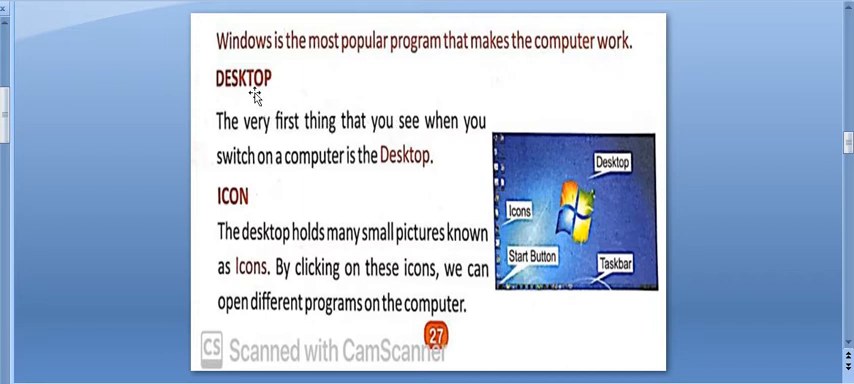
{"action": "mouse_move", "coordinate": [608, 244]}
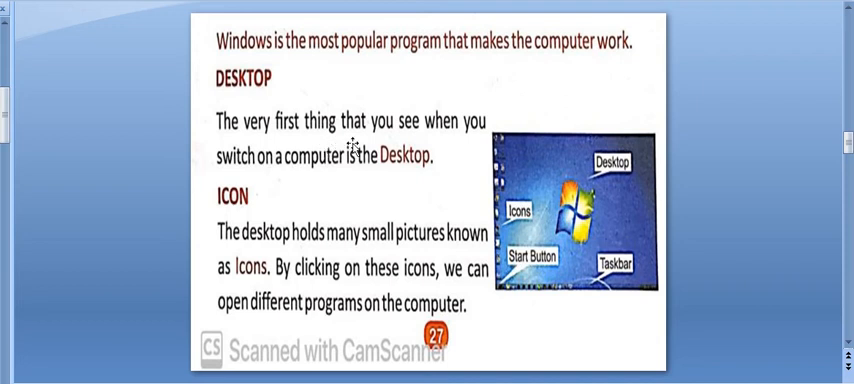
{"action": "mouse_move", "coordinate": [372, 178]}
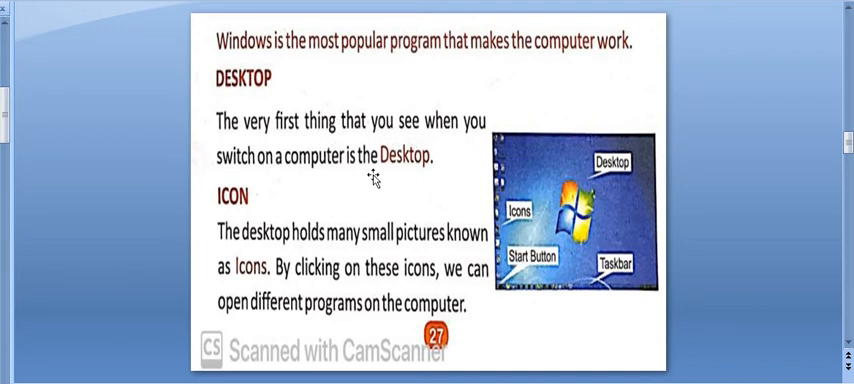
{"action": "mouse_move", "coordinate": [538, 262]}
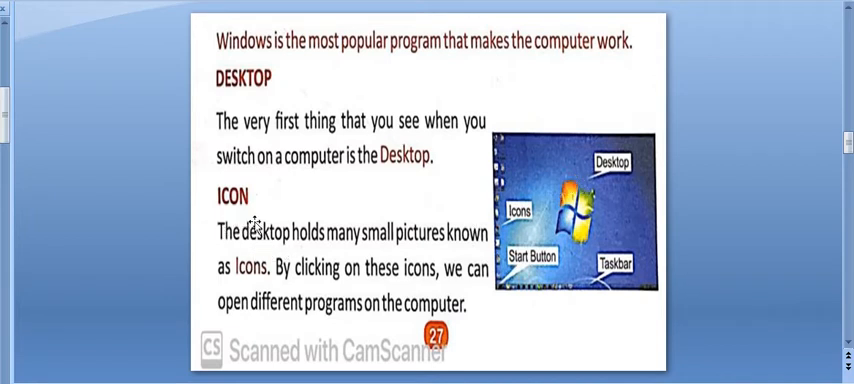
{"action": "mouse_move", "coordinate": [508, 194]}
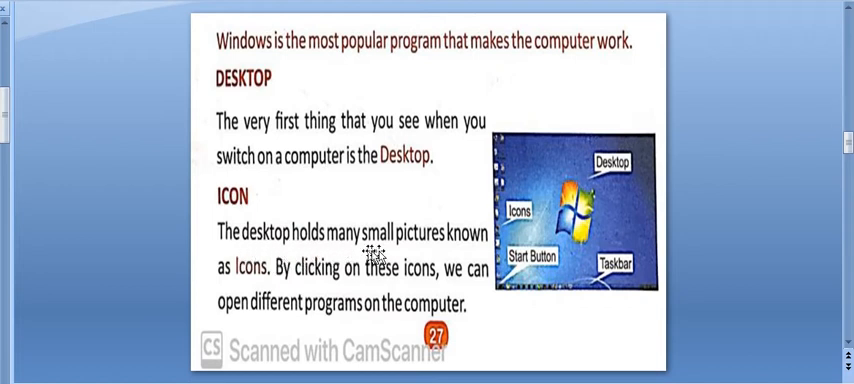
{"action": "mouse_move", "coordinate": [276, 296]}
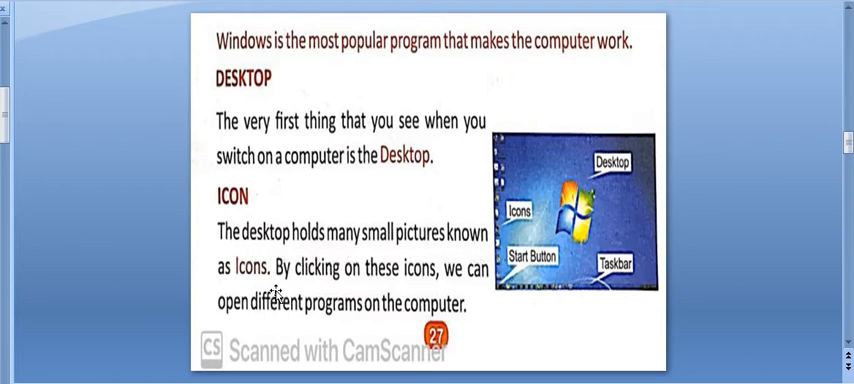
{"action": "mouse_move", "coordinate": [248, 332]}
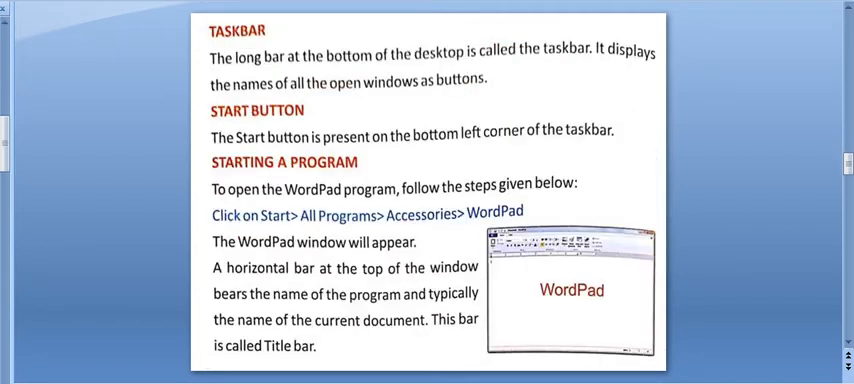
{"action": "mouse_move", "coordinate": [300, 82]}
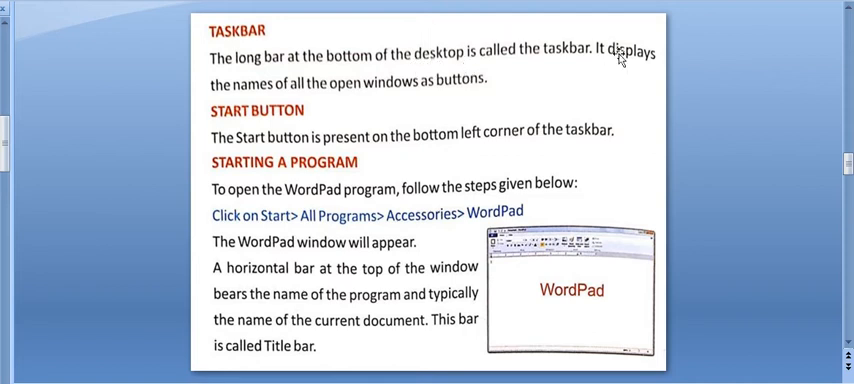
{"action": "mouse_move", "coordinate": [290, 110]}
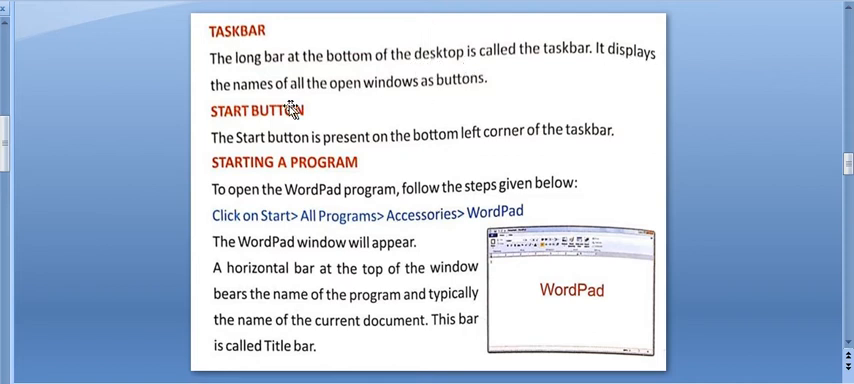
{"action": "mouse_move", "coordinate": [460, 106]}
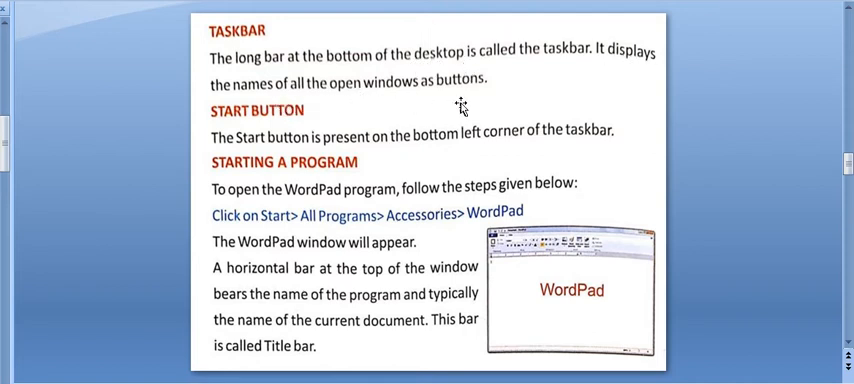
{"action": "mouse_move", "coordinate": [252, 130]}
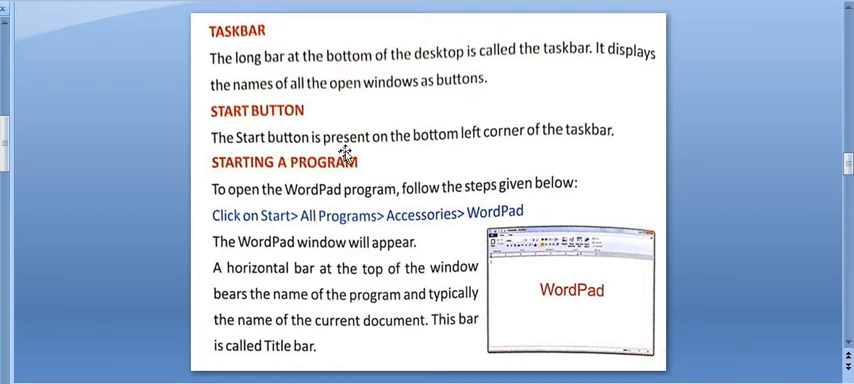
{"action": "mouse_move", "coordinate": [360, 178]}
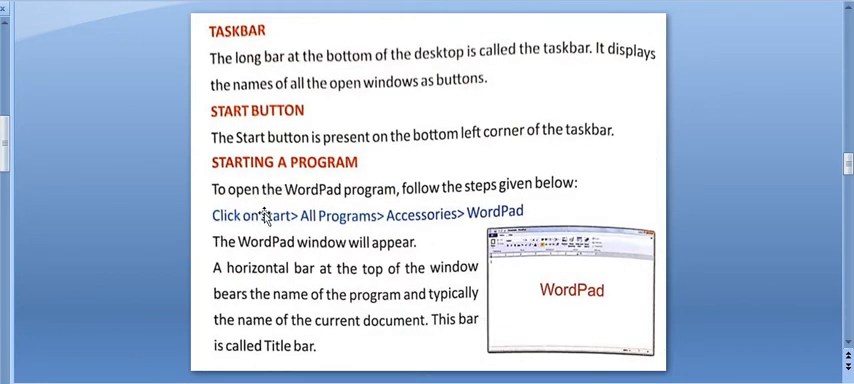
{"action": "mouse_move", "coordinate": [462, 216]}
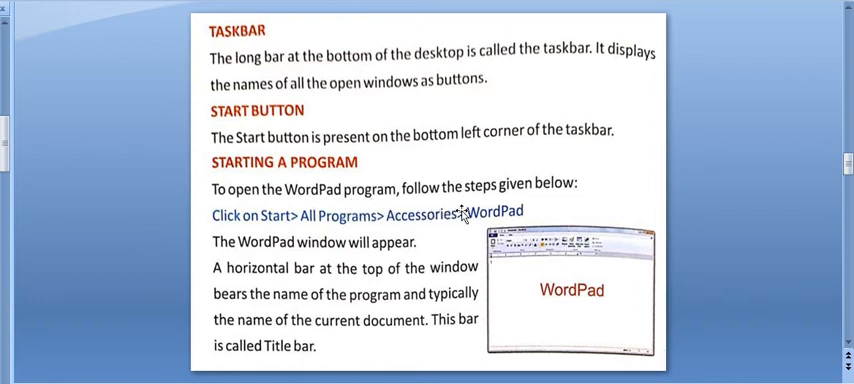
{"action": "mouse_move", "coordinate": [218, 250]}
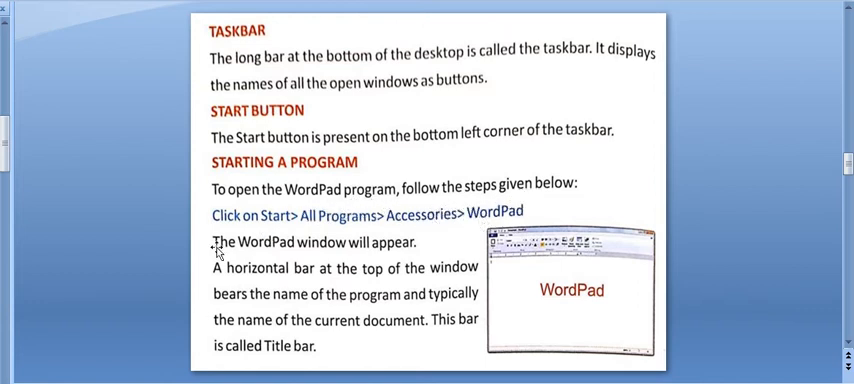
{"action": "mouse_move", "coordinate": [336, 232]}
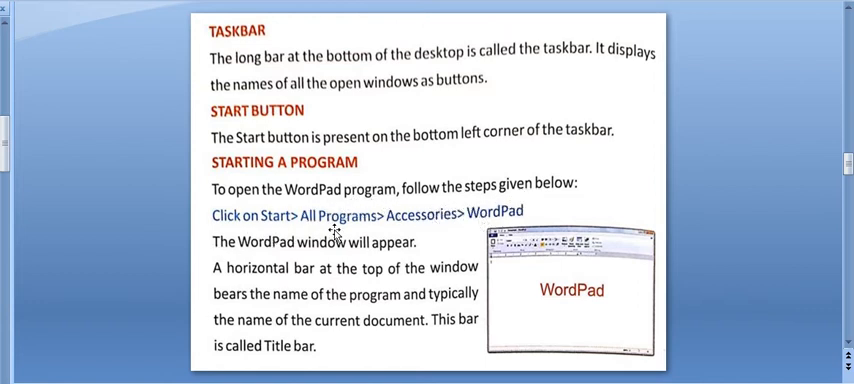
{"action": "mouse_move", "coordinate": [478, 228]}
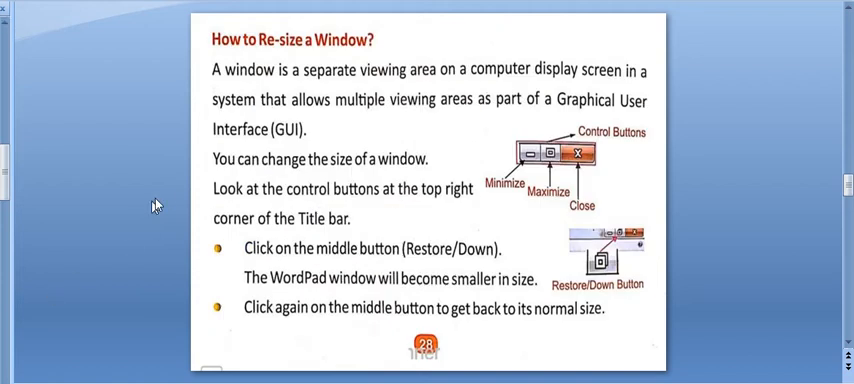
{"action": "mouse_move", "coordinate": [320, 108]}
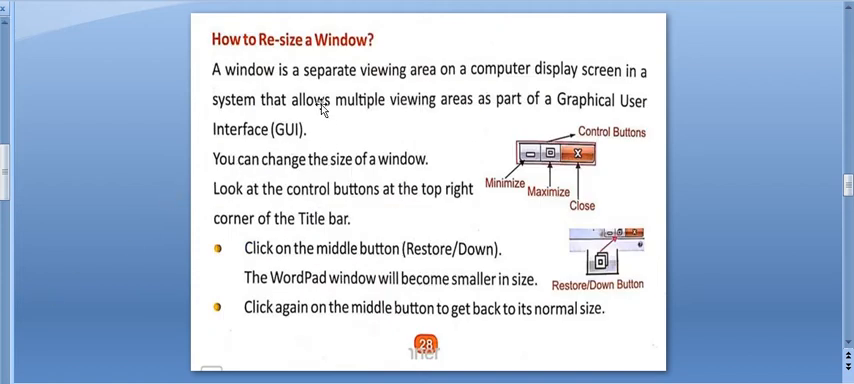
{"action": "mouse_move", "coordinate": [416, 86]}
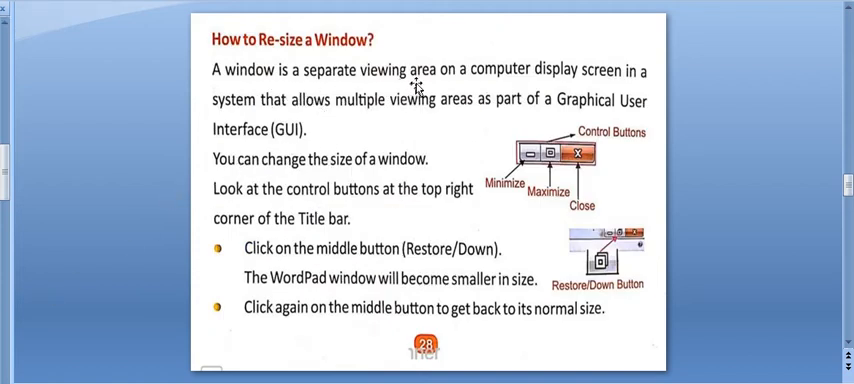
{"action": "mouse_move", "coordinate": [496, 92]}
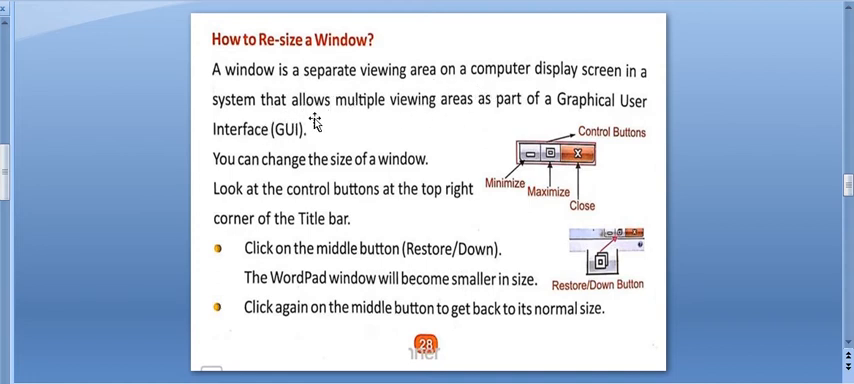
{"action": "mouse_move", "coordinate": [428, 132]}
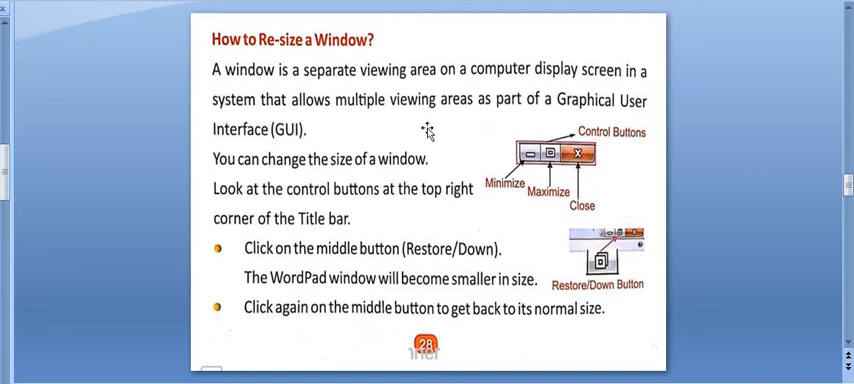
{"action": "mouse_move", "coordinate": [444, 132]}
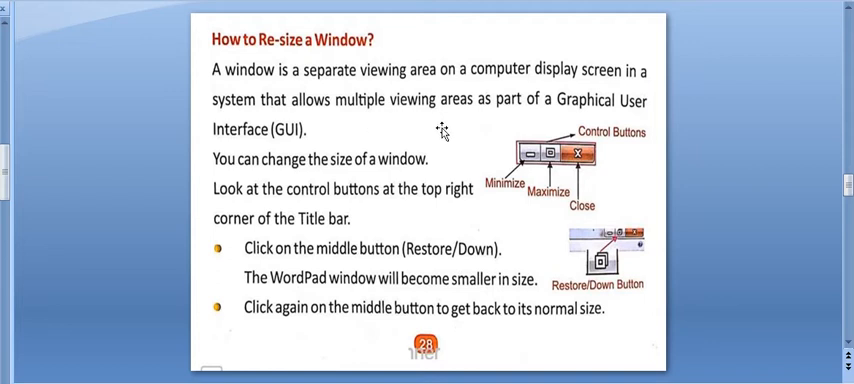
{"action": "mouse_move", "coordinate": [304, 158]}
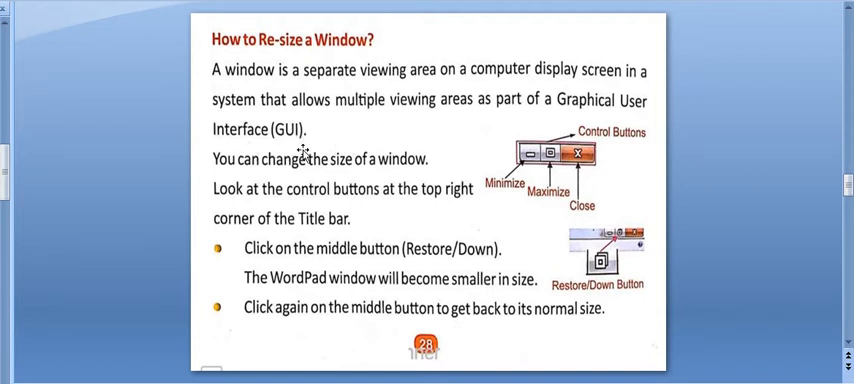
{"action": "mouse_move", "coordinate": [536, 124]}
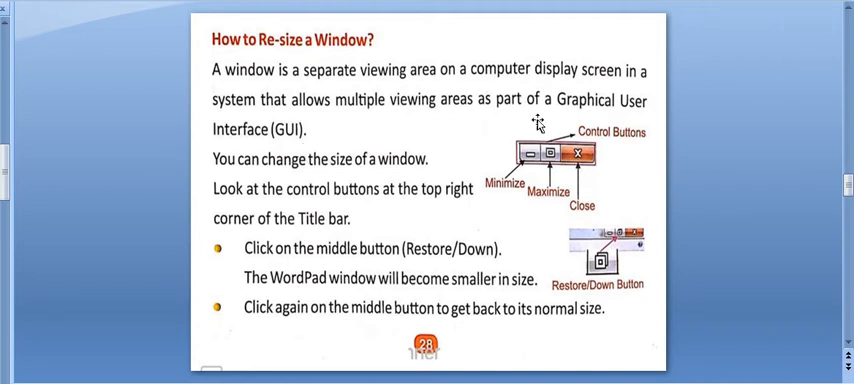
{"action": "mouse_move", "coordinate": [576, 126]}
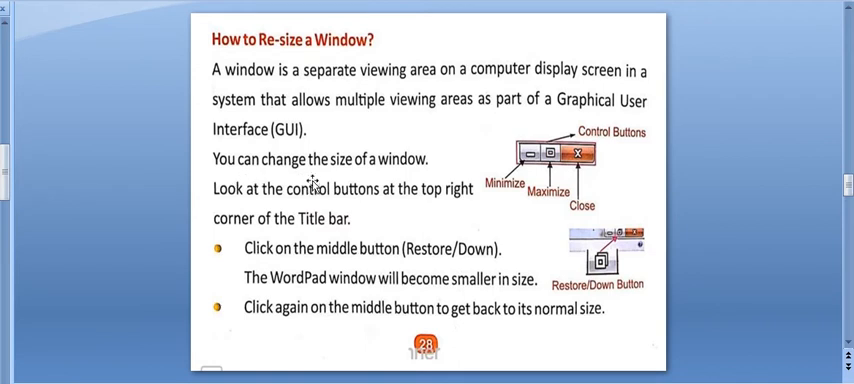
{"action": "mouse_move", "coordinate": [276, 212]}
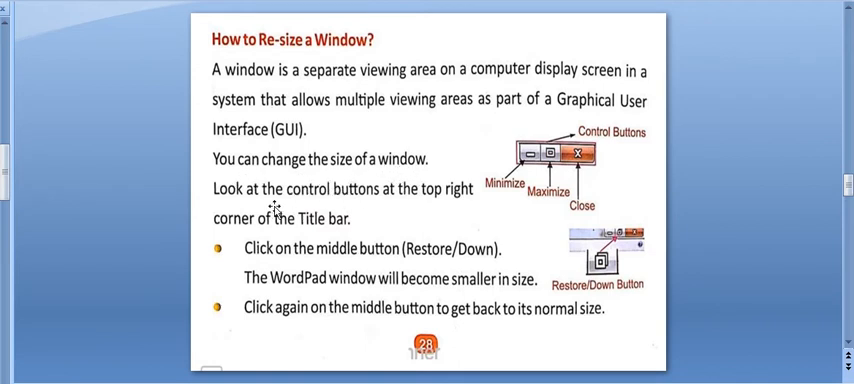
{"action": "mouse_move", "coordinate": [400, 208]}
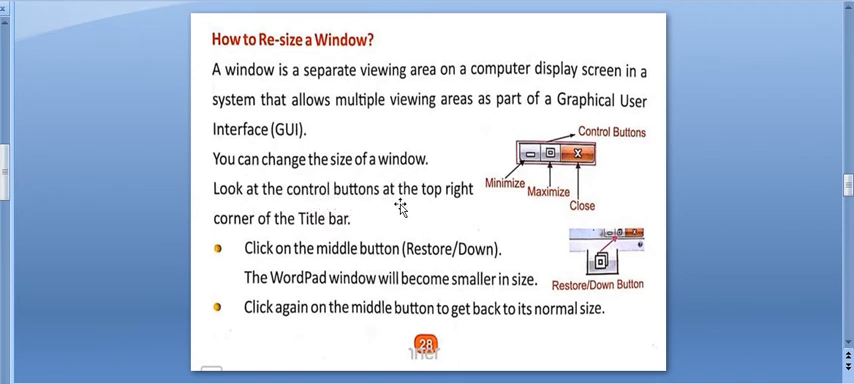
{"action": "mouse_move", "coordinate": [268, 230]}
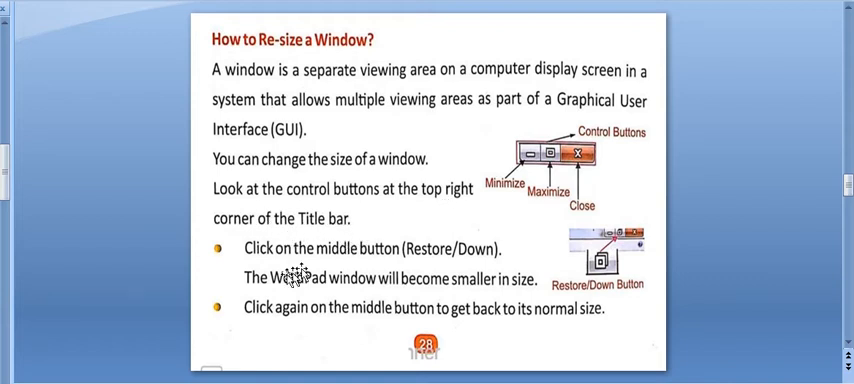
{"action": "mouse_move", "coordinate": [390, 264]}
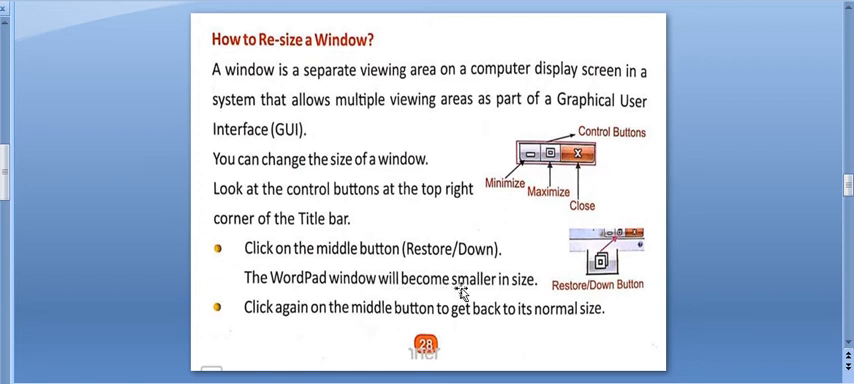
{"action": "mouse_move", "coordinate": [290, 336]}
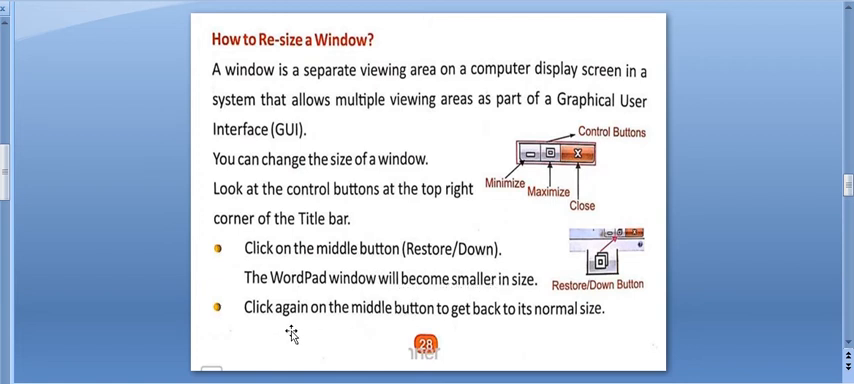
{"action": "mouse_move", "coordinate": [366, 334]}
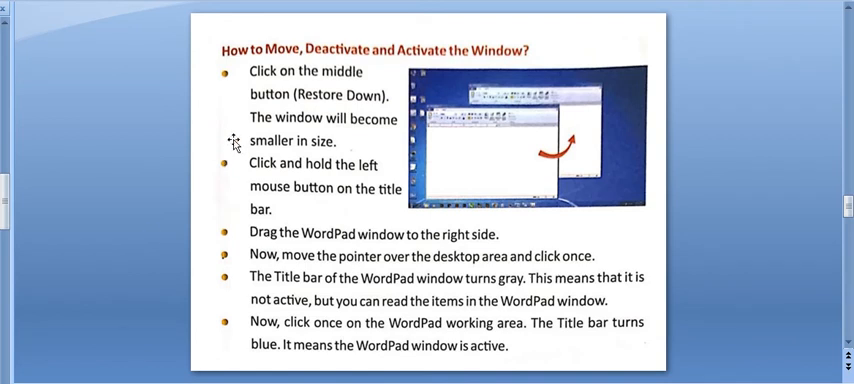
{"action": "mouse_move", "coordinate": [430, 88]}
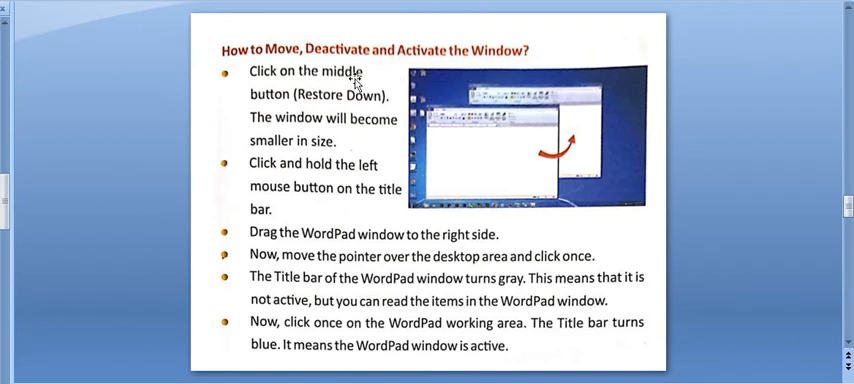
{"action": "mouse_move", "coordinate": [290, 160]}
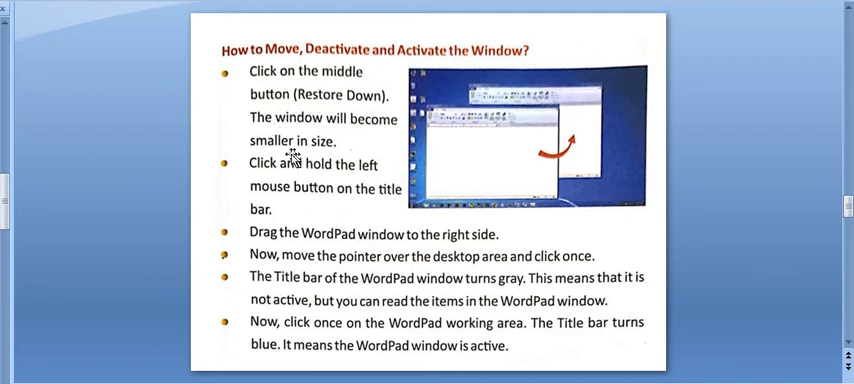
{"action": "mouse_move", "coordinate": [292, 178]}
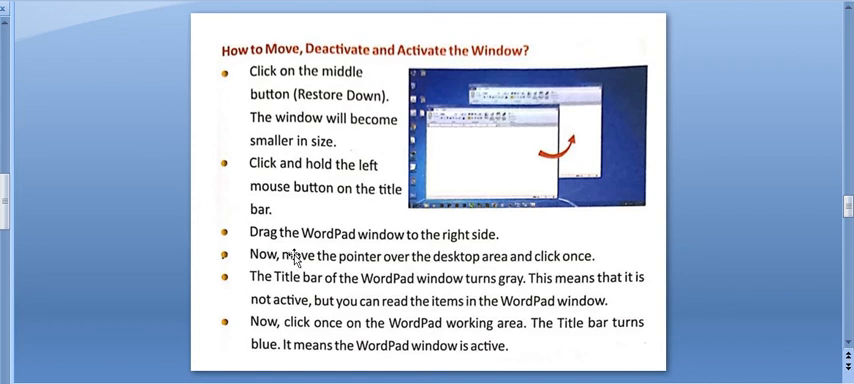
{"action": "mouse_move", "coordinate": [450, 248]}
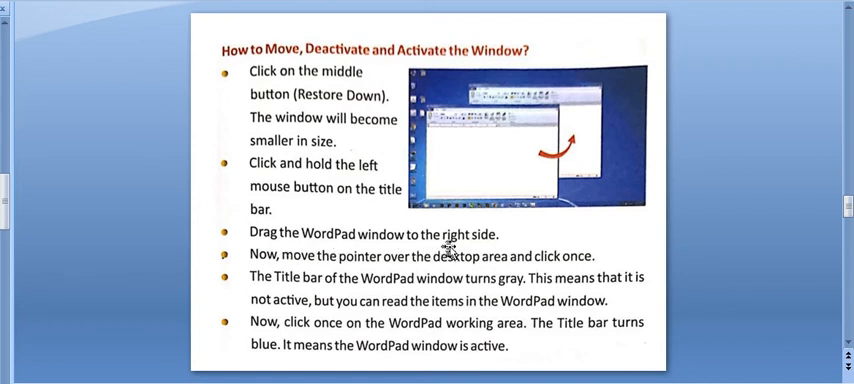
{"action": "mouse_move", "coordinate": [362, 272]}
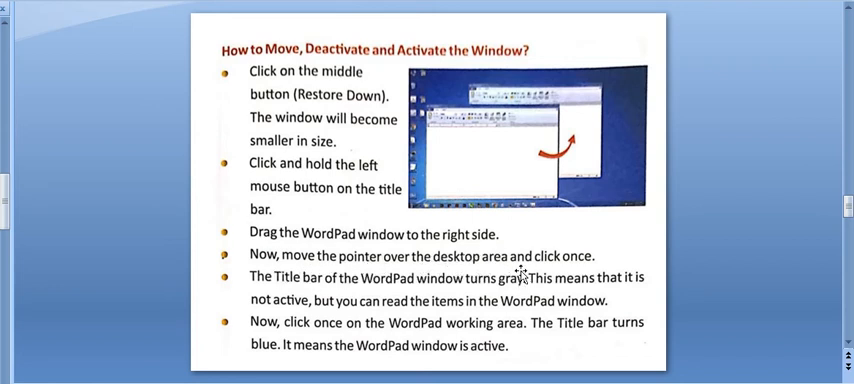
{"action": "mouse_move", "coordinate": [322, 310]}
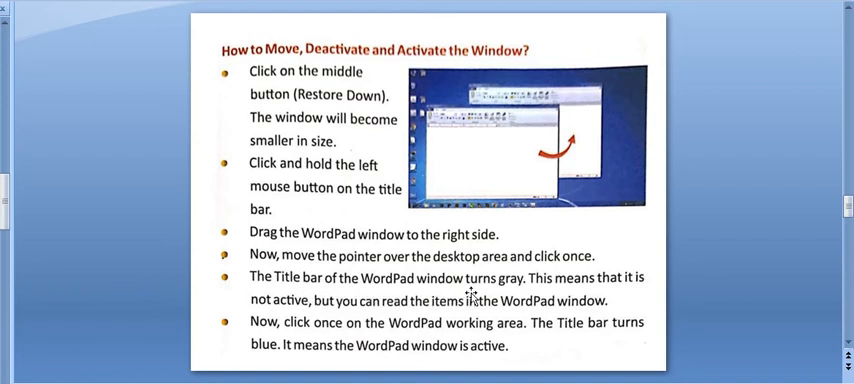
{"action": "mouse_move", "coordinate": [466, 320]}
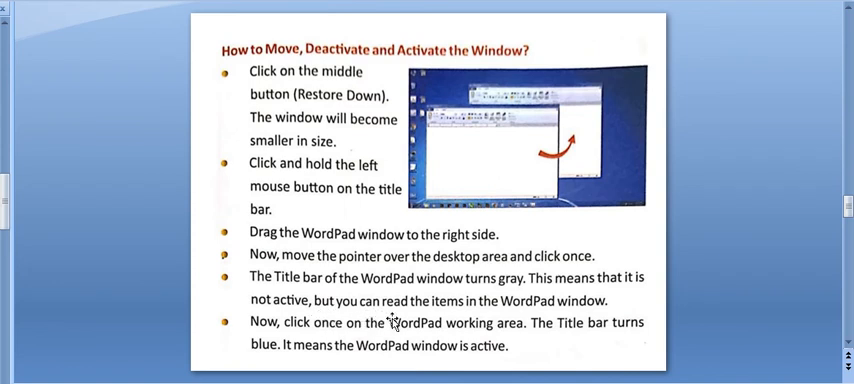
{"action": "mouse_move", "coordinate": [480, 324]}
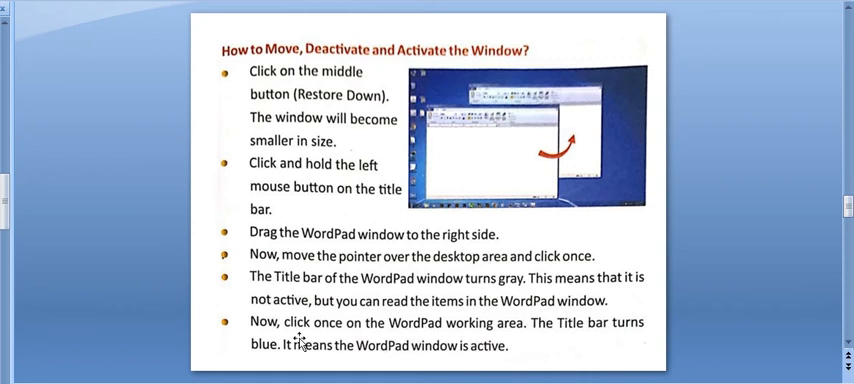
{"action": "mouse_move", "coordinate": [396, 338]}
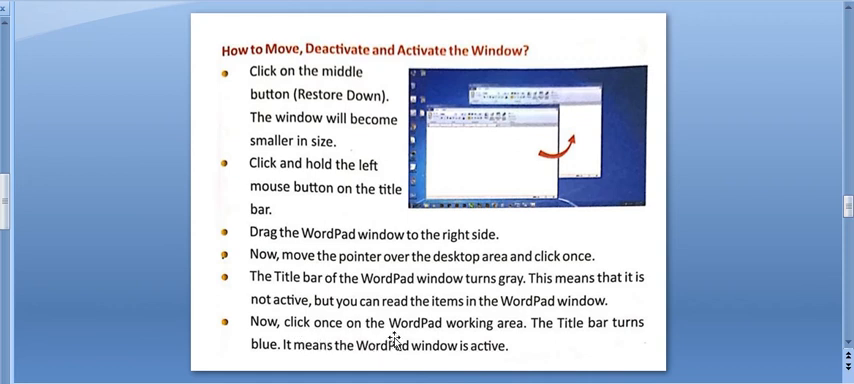
{"action": "mouse_move", "coordinate": [542, 336]}
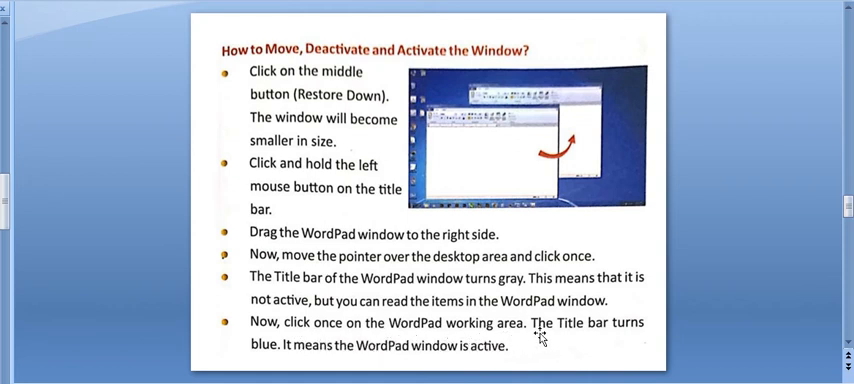
{"action": "mouse_move", "coordinate": [324, 360]}
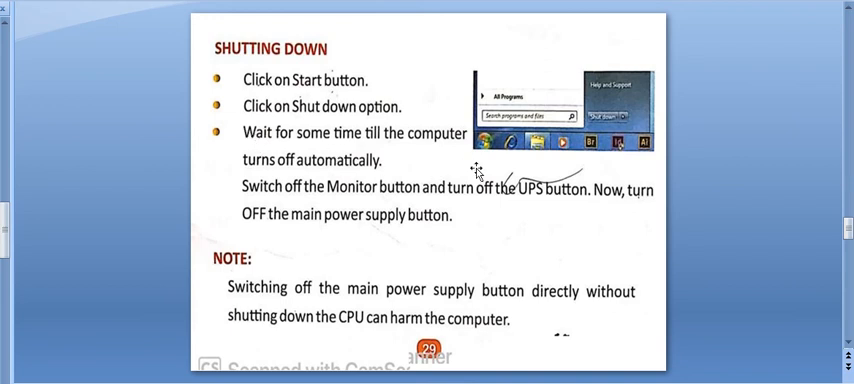
{"action": "mouse_move", "coordinate": [384, 124]}
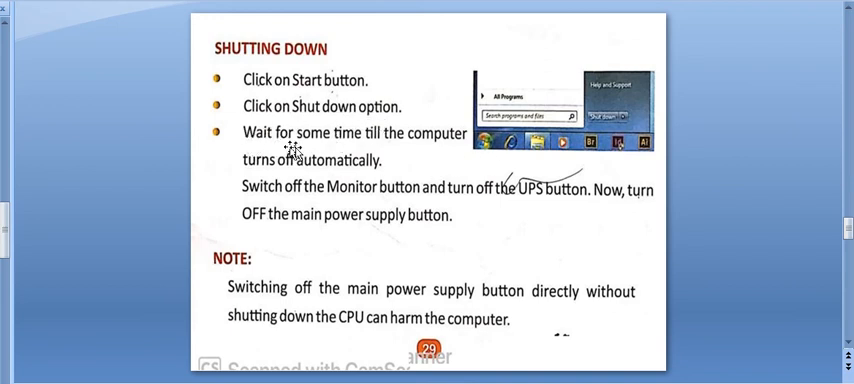
{"action": "mouse_move", "coordinate": [444, 156]}
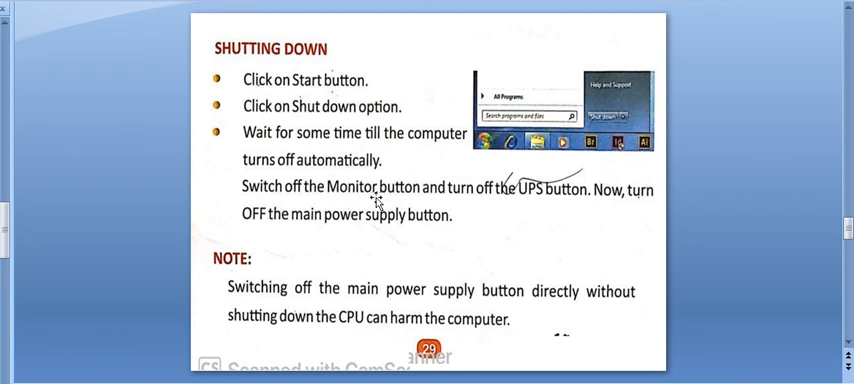
{"action": "mouse_move", "coordinate": [572, 210]}
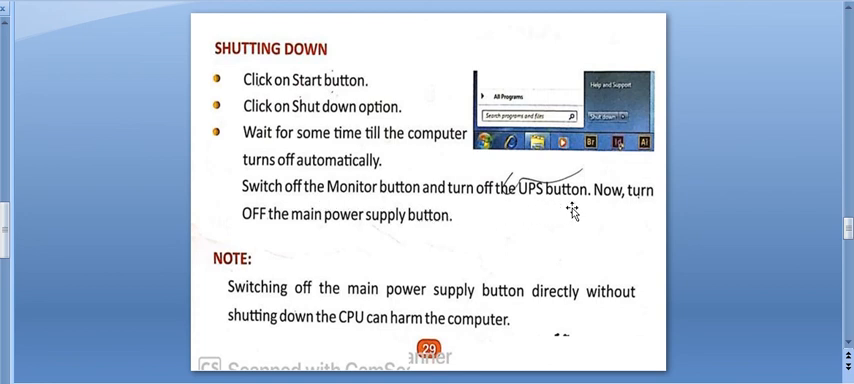
{"action": "mouse_move", "coordinate": [324, 232]}
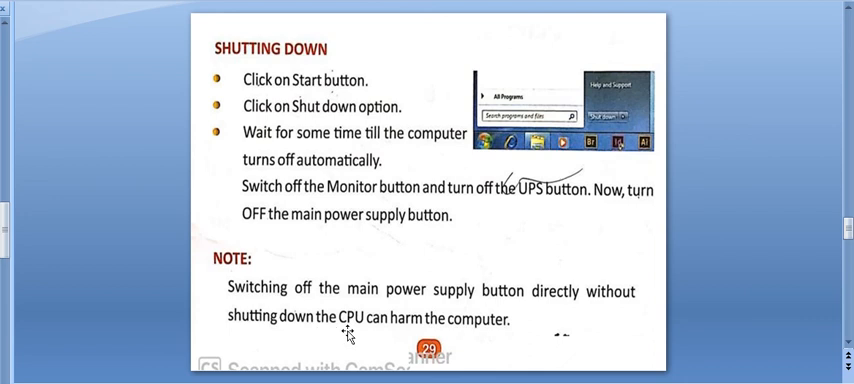
{"action": "mouse_move", "coordinate": [456, 336]}
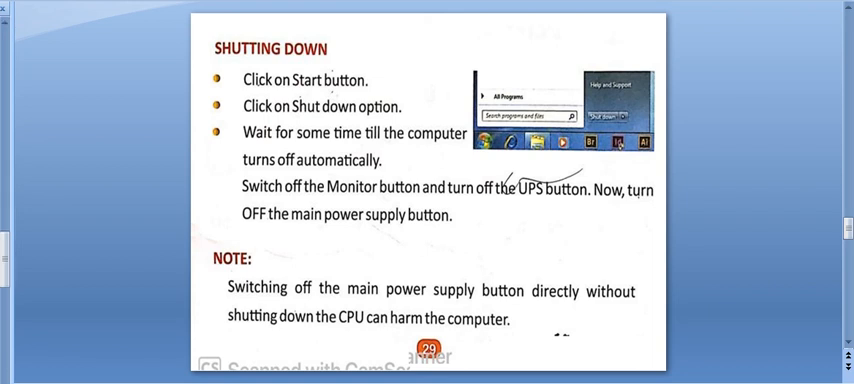
{"action": "scroll", "scroll_direction": "down", "scroll_amount": 3}
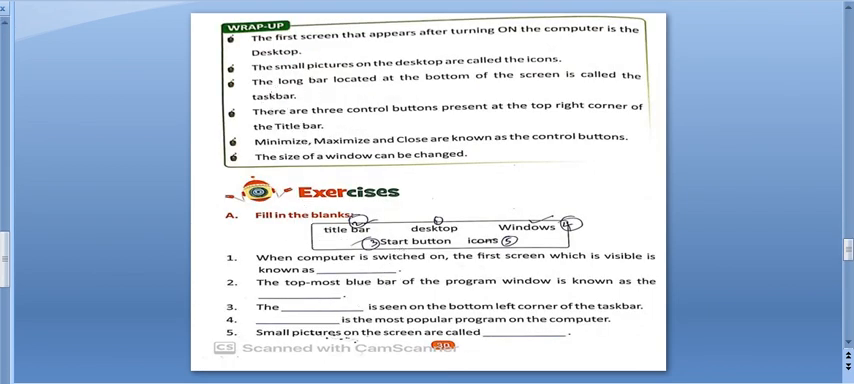
{"action": "scroll", "scroll_direction": "down", "scroll_amount": 3}
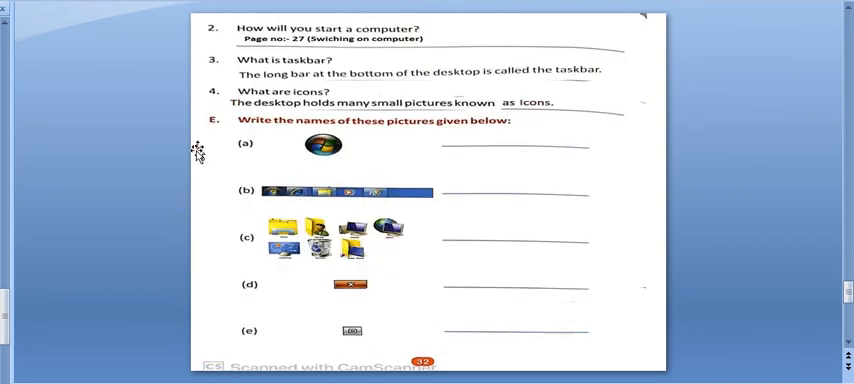
{"action": "mouse_move", "coordinate": [192, 190]}
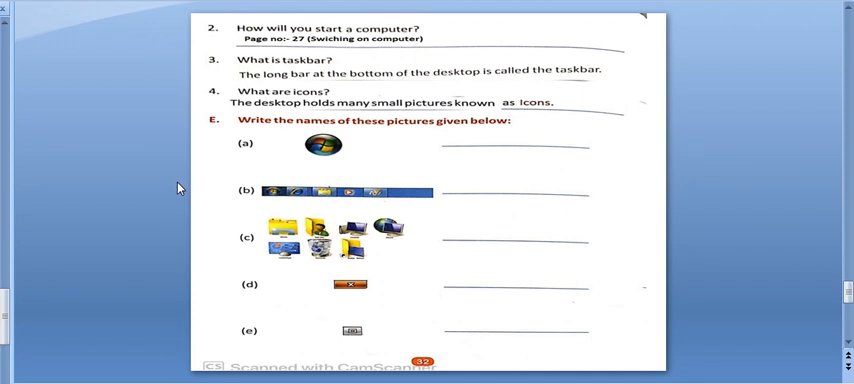
{"action": "mouse_move", "coordinate": [684, 338]}
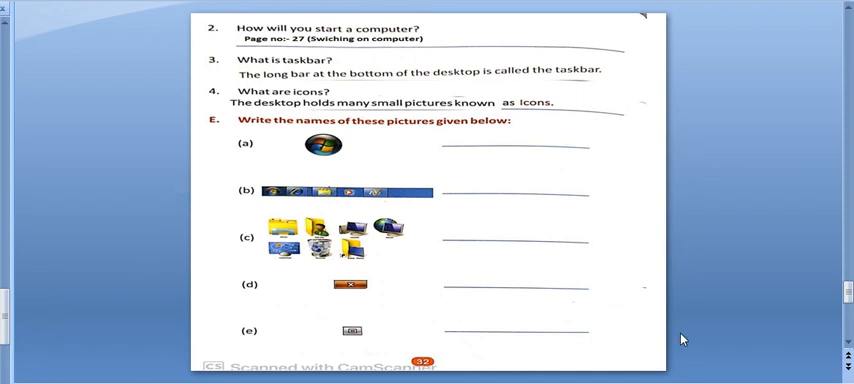